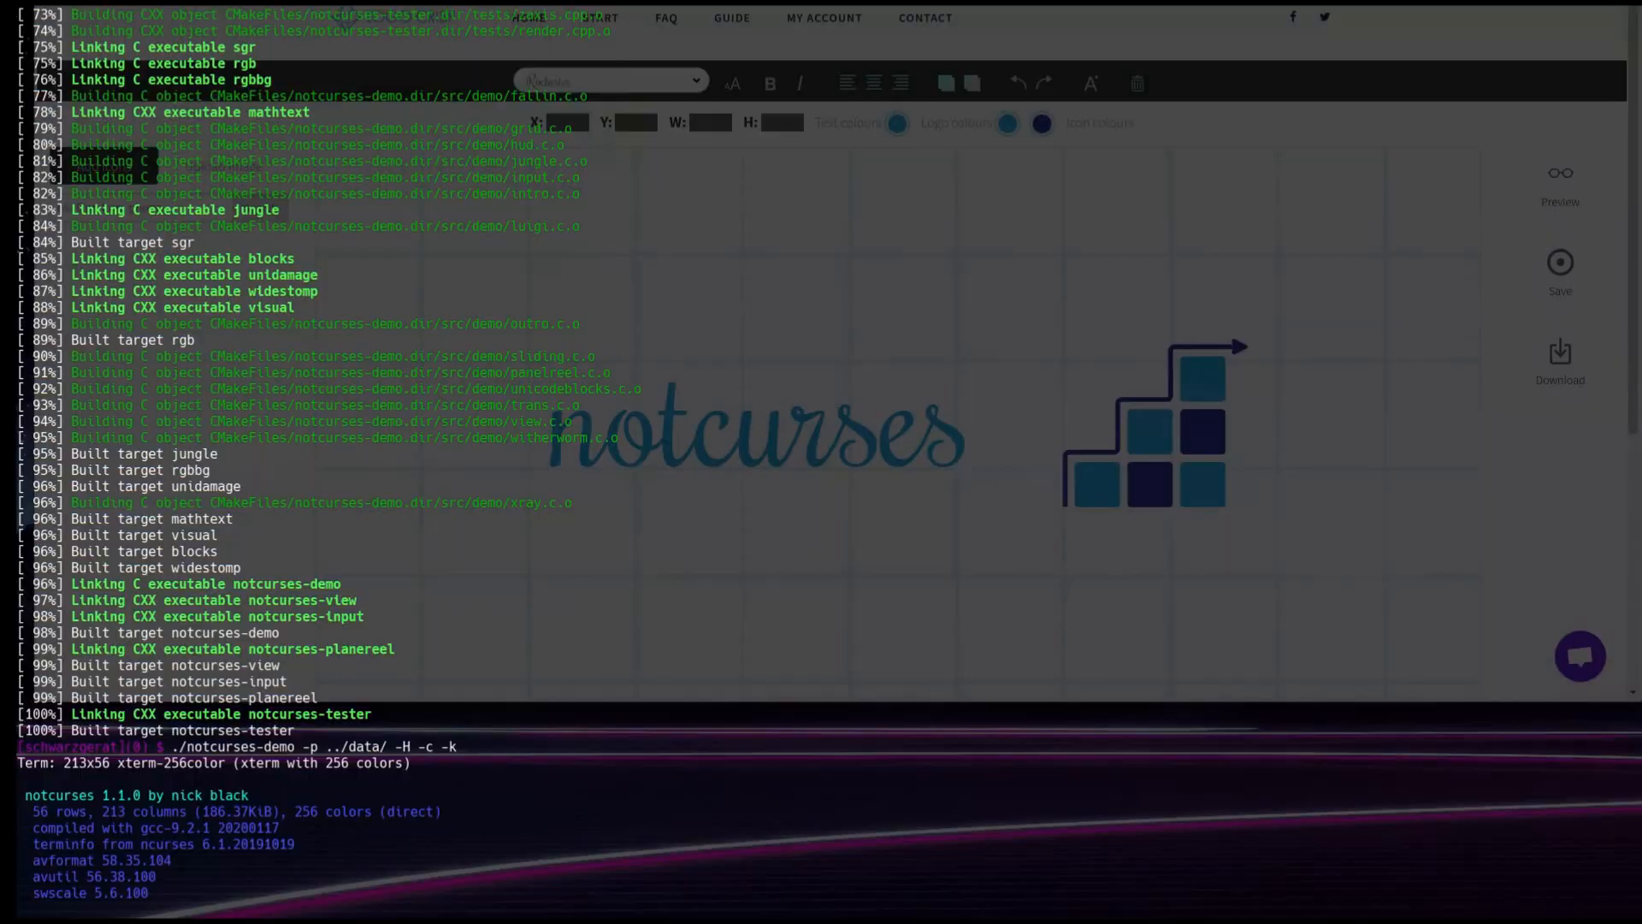
Step: Launch ./notcurses-demo -p ../data/ -H -c -k from the finished build
key("Return")
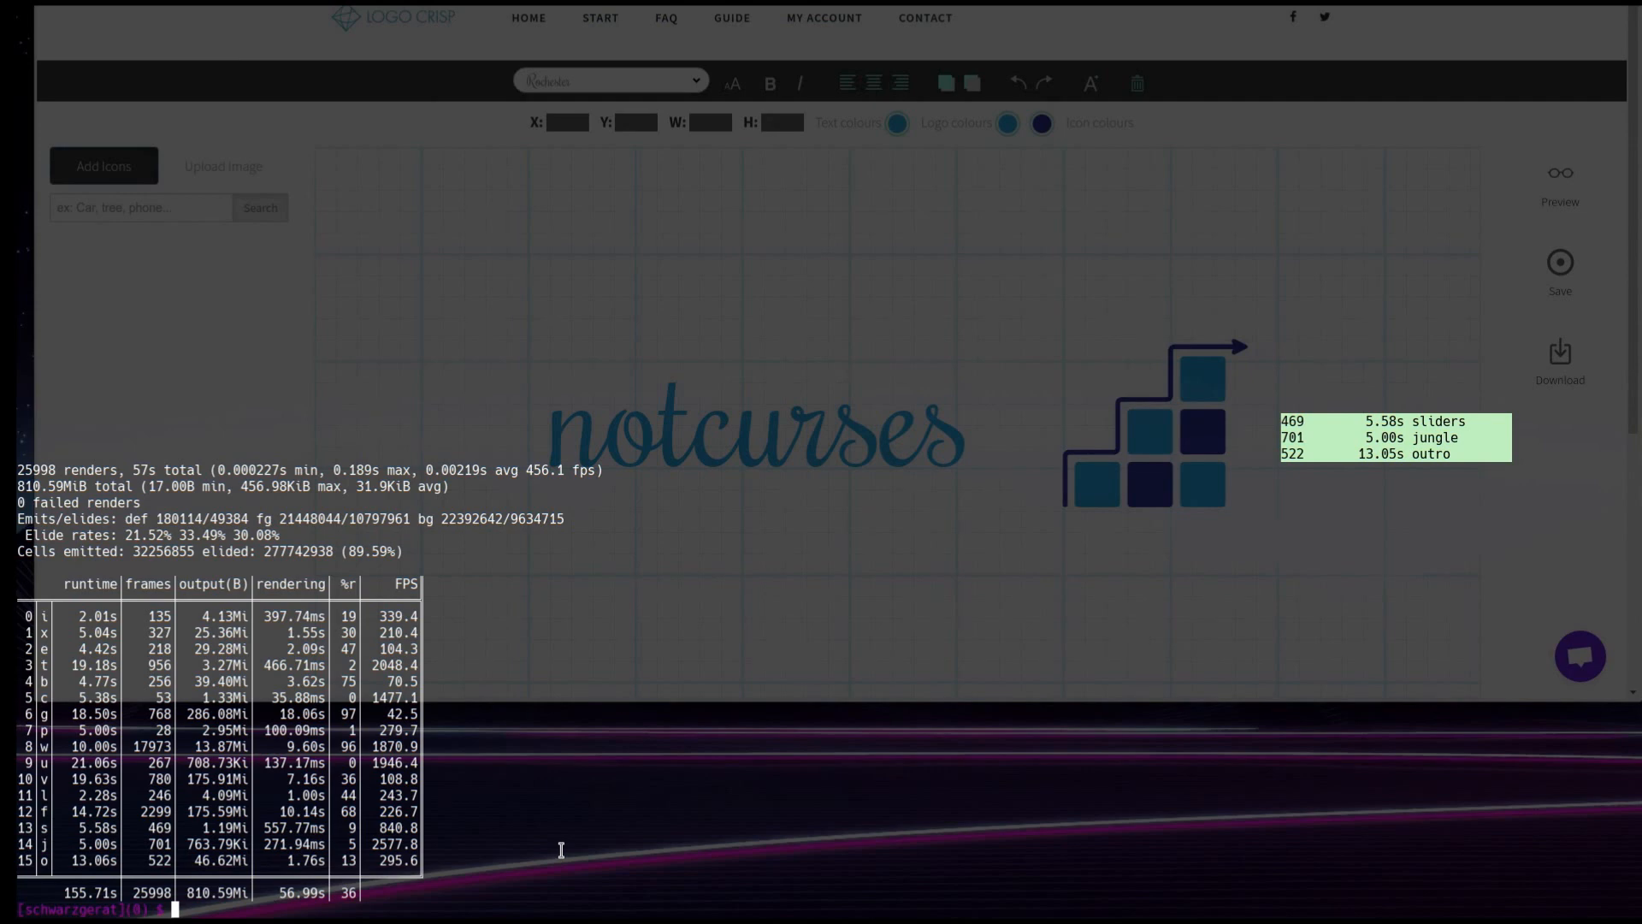
Step: Recall the notcurses-demo launch command with the data path and -H -c -k flags at the prompt
type("./notcurses-demo -p ../data/ -H -c -k c")
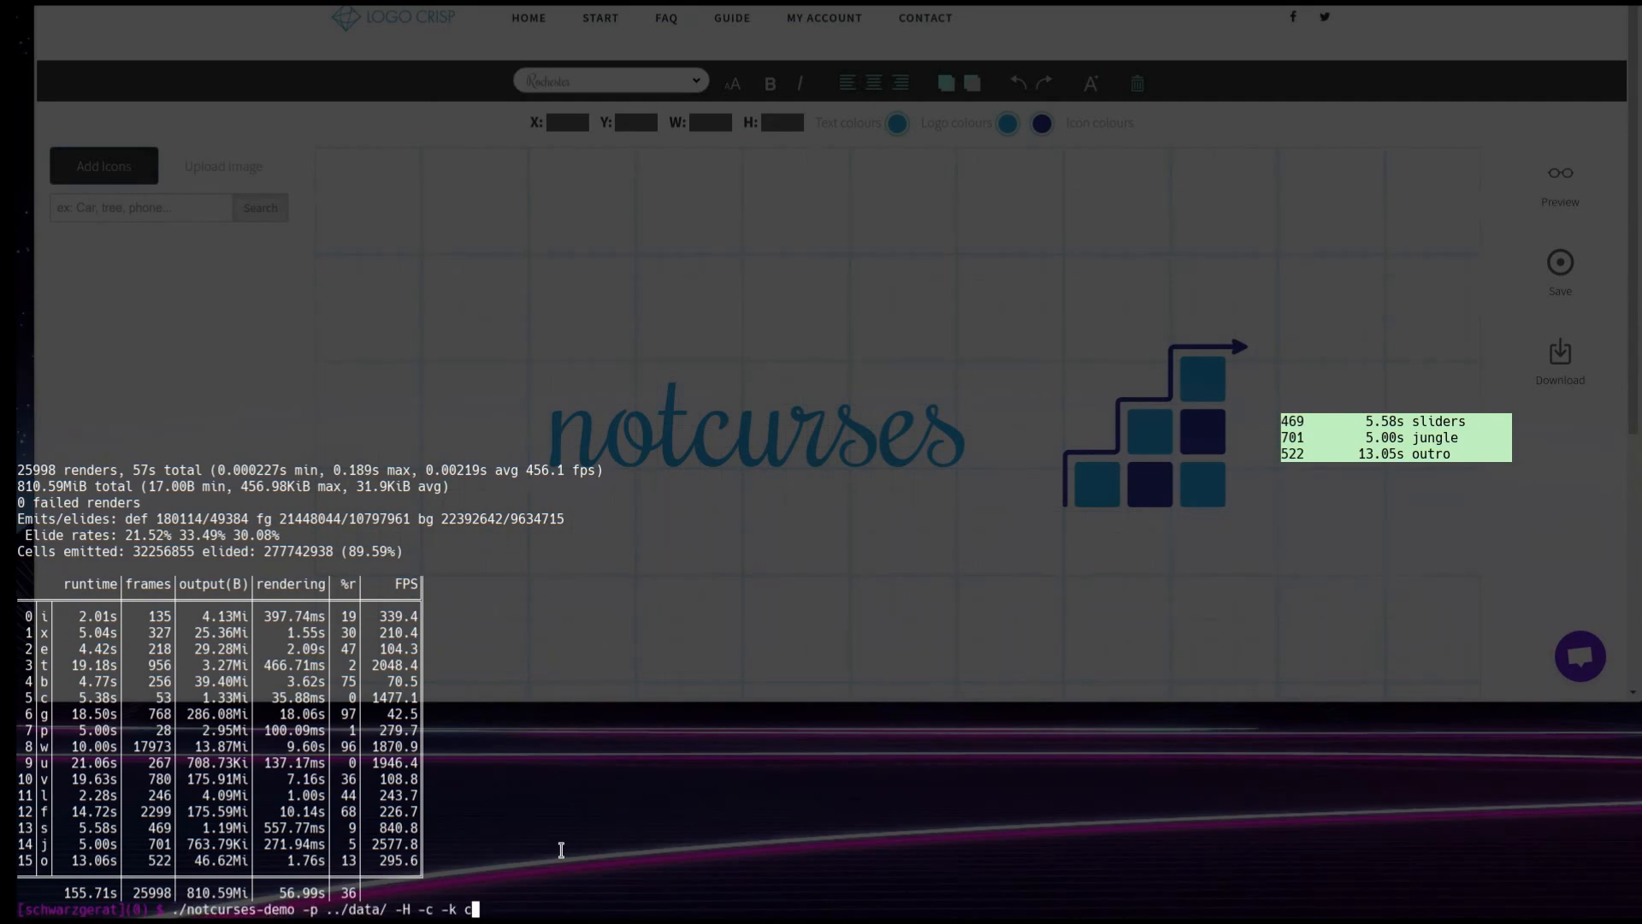